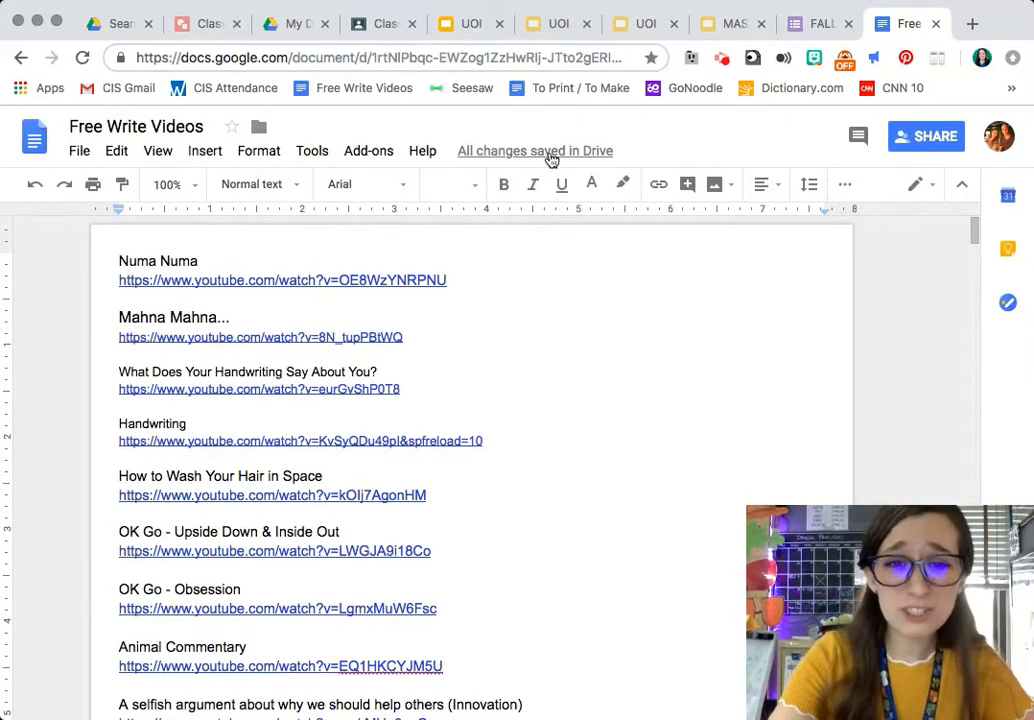
mouse_move(534, 150)
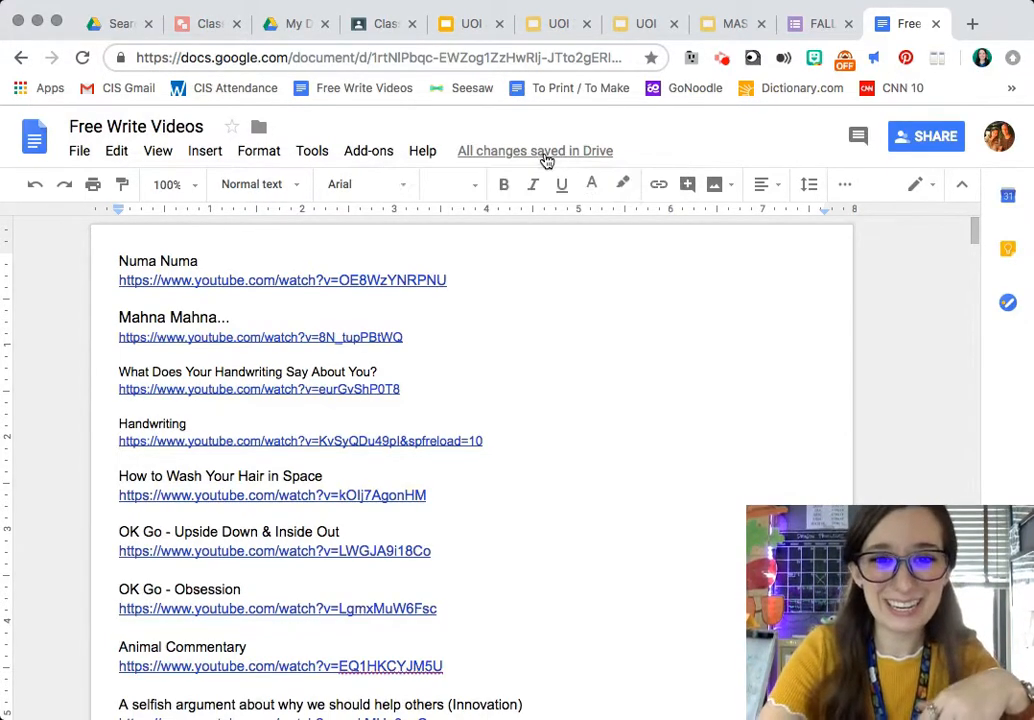
Step: Open version history for Free Write Videos, scroll back to 2017 versions, then return to November 6
click(534, 150)
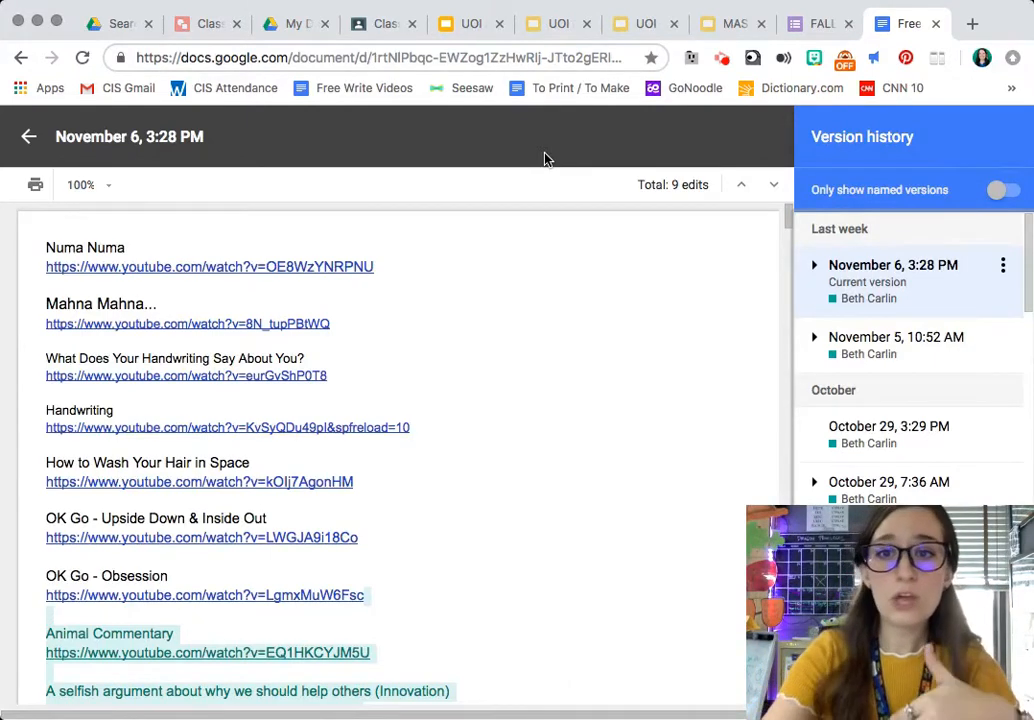
scroll(down, 3)
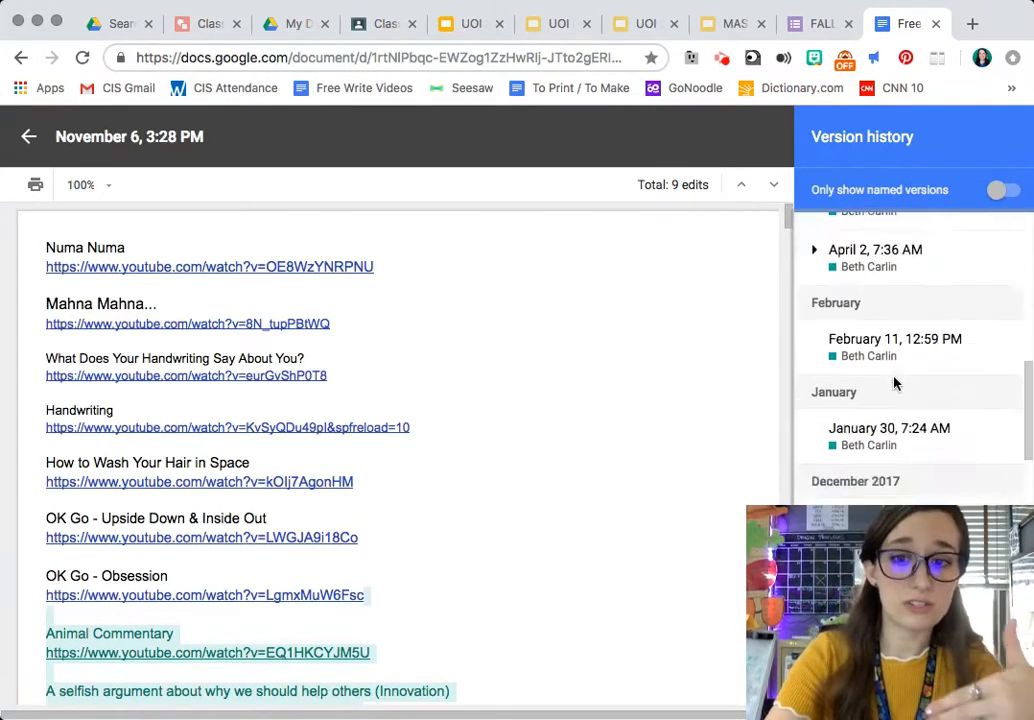
scroll(down, 3)
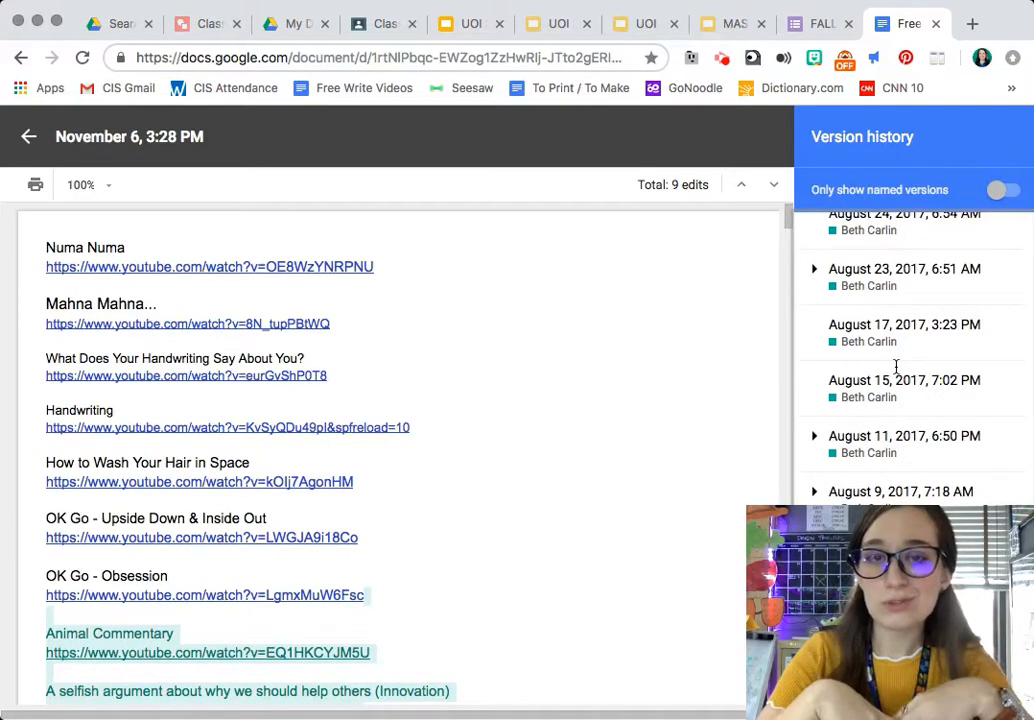
scroll(up, 3)
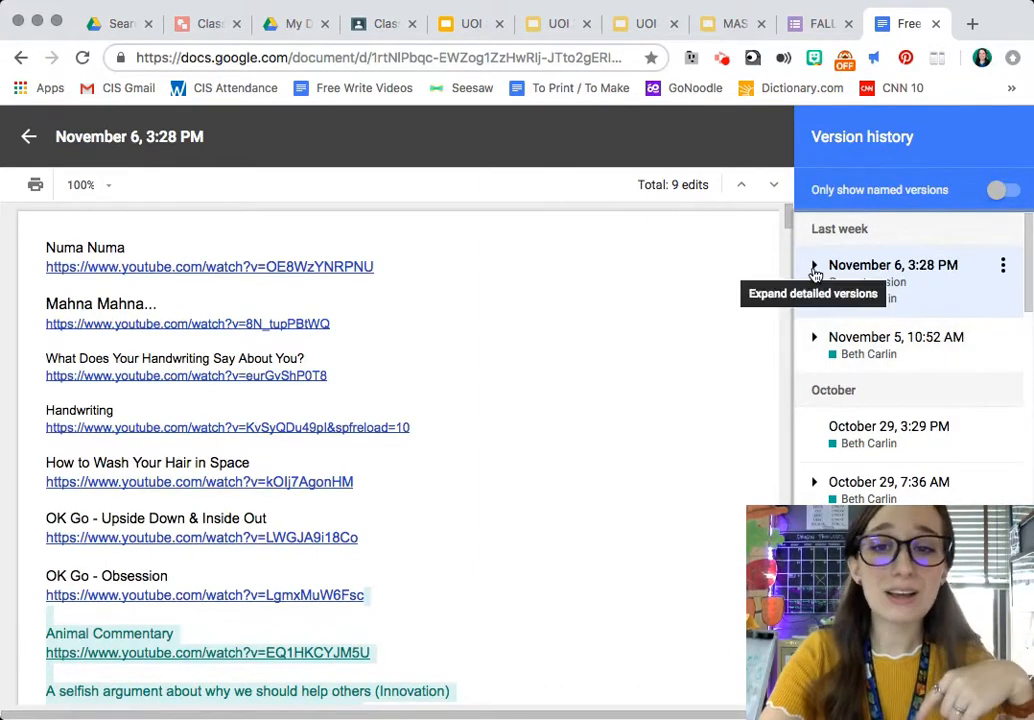
Step: Expand the November 6, 3:28 PM version into its 3:28, 3:27 and 3:26 PM edits
click(814, 265)
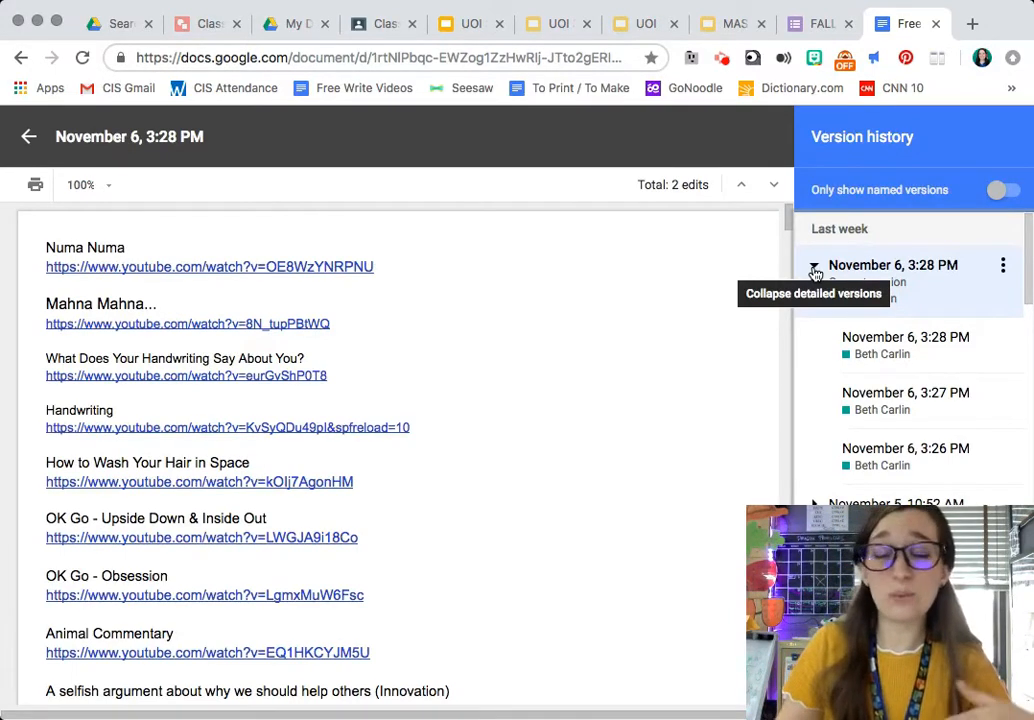
mouse_move(902, 320)
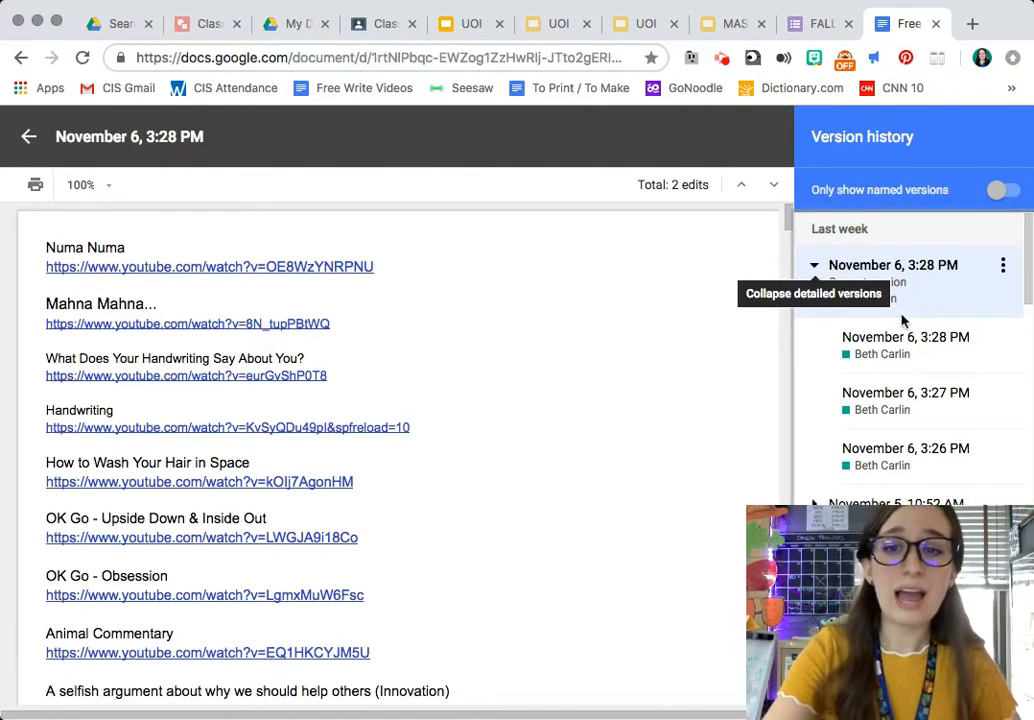
mouse_move(936, 410)
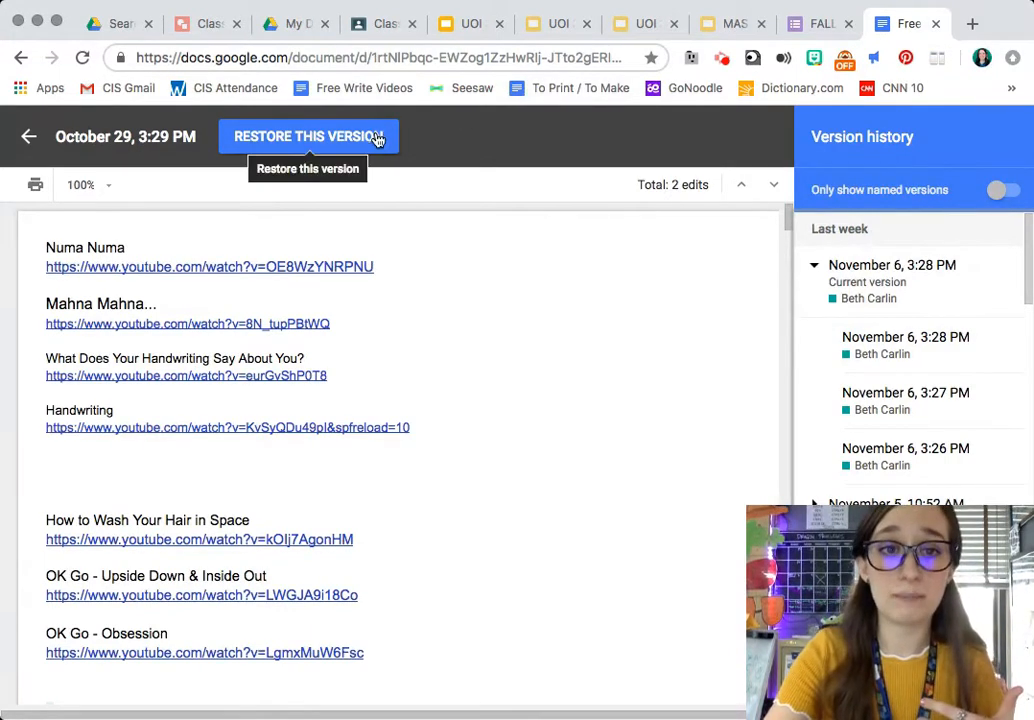
mouse_move(900, 400)
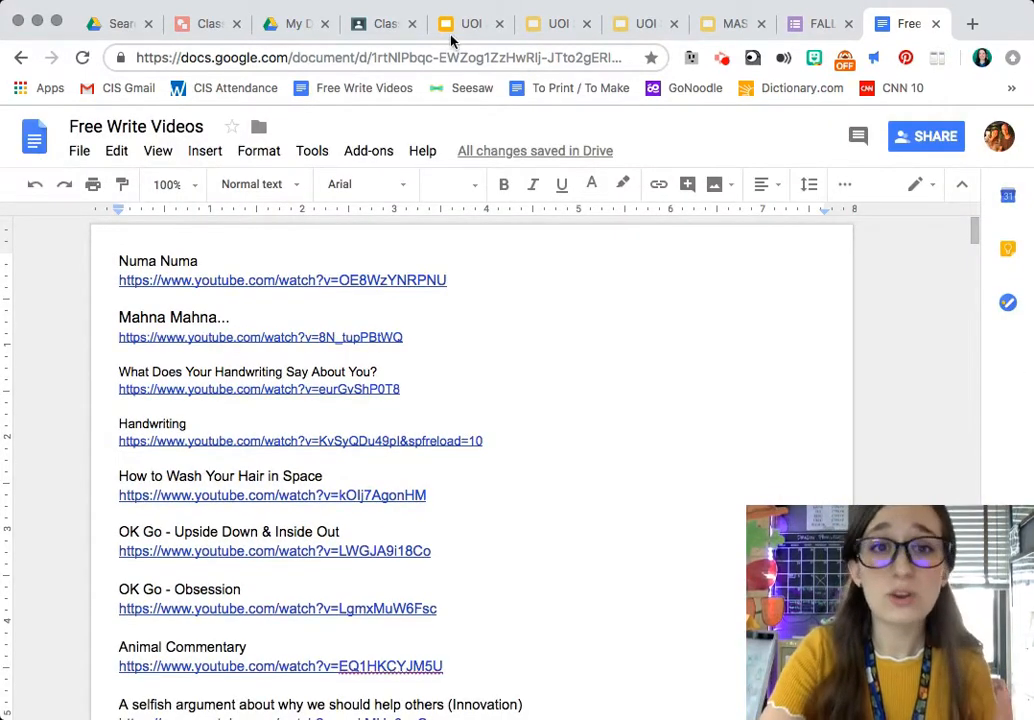
Step: Switch to the UOI 3 Wk 1 - 2018 deck and open its version history
click(470, 23)
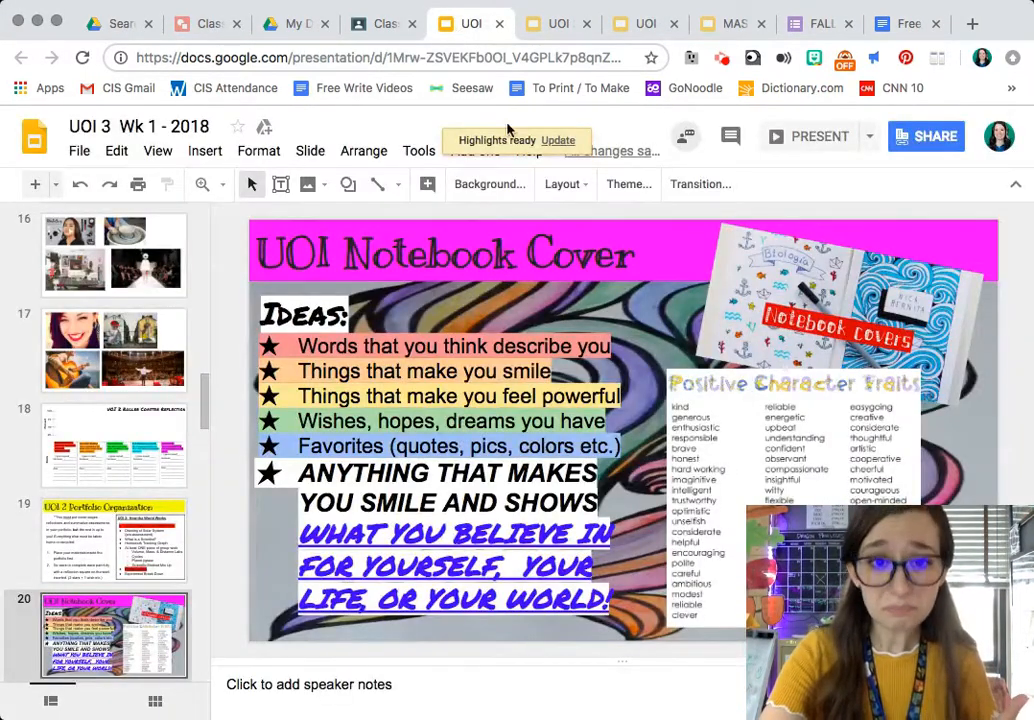
mouse_move(620, 158)
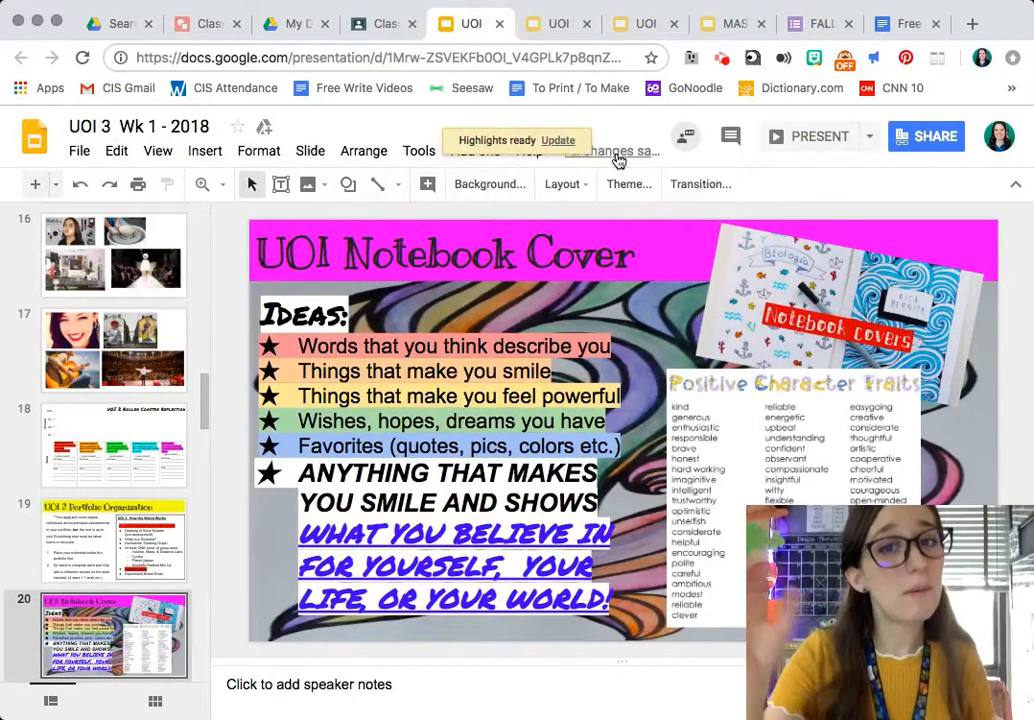
click(558, 140)
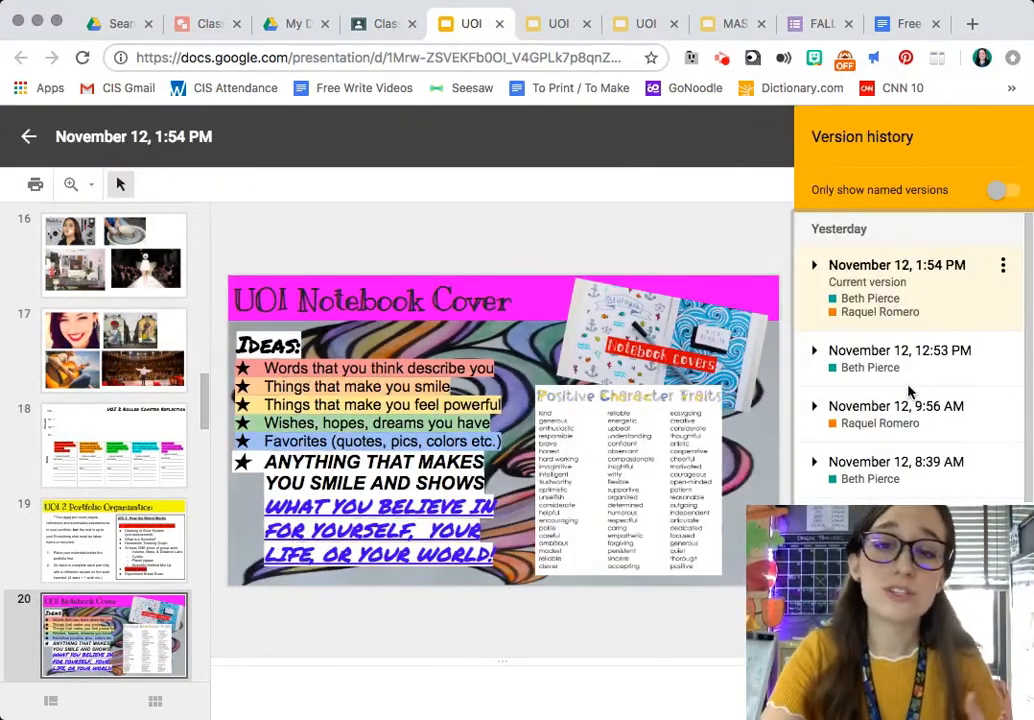